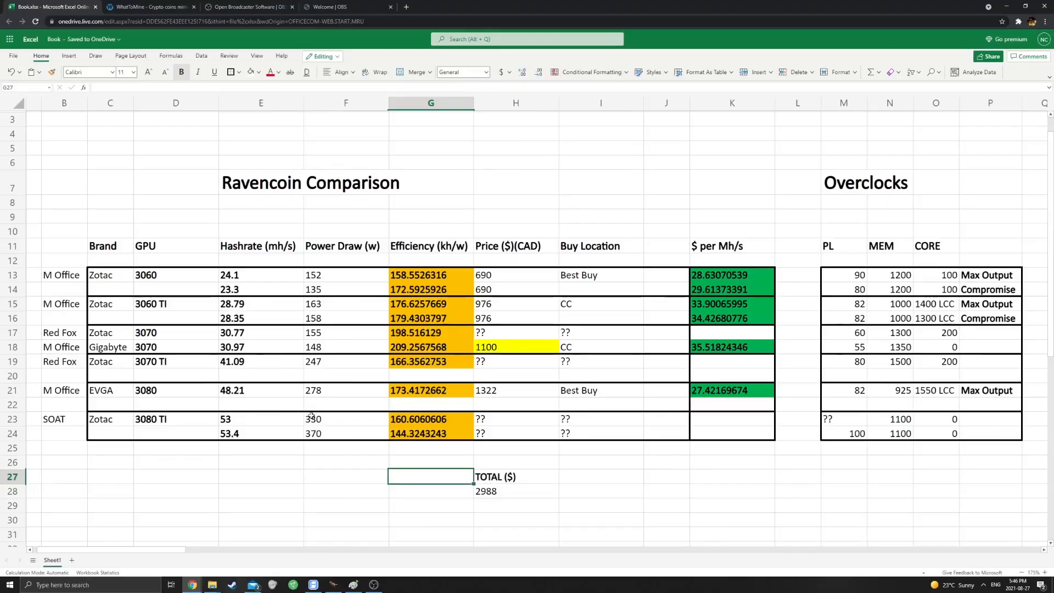
mouse_move(213, 376)
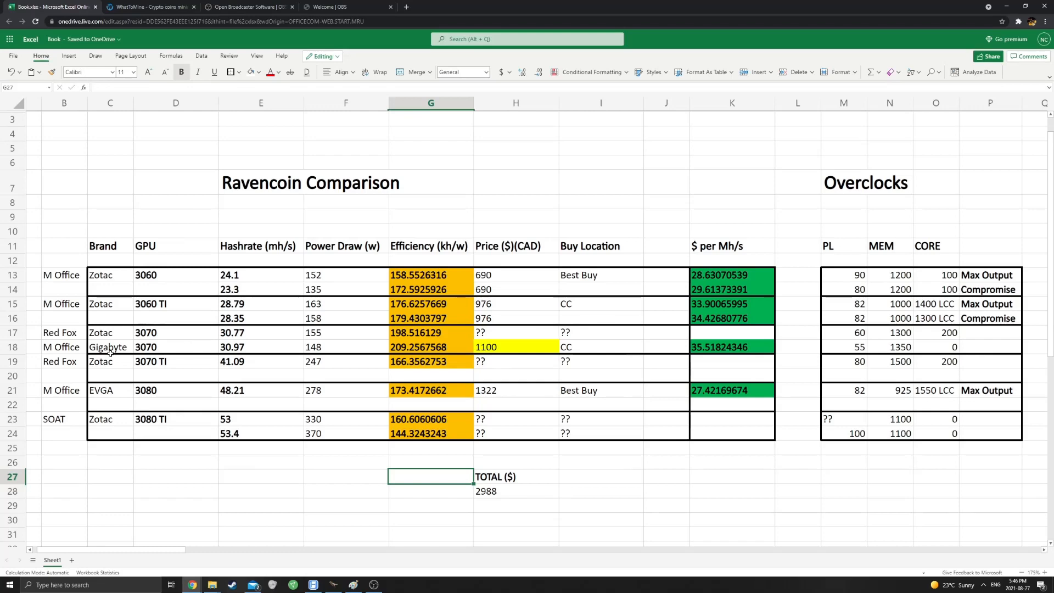
Review the Zotac 3070 entry, Gigabyte 3070 efficiency and price 1100, and EVGA 3080 price 1322.
left_click(110, 332)
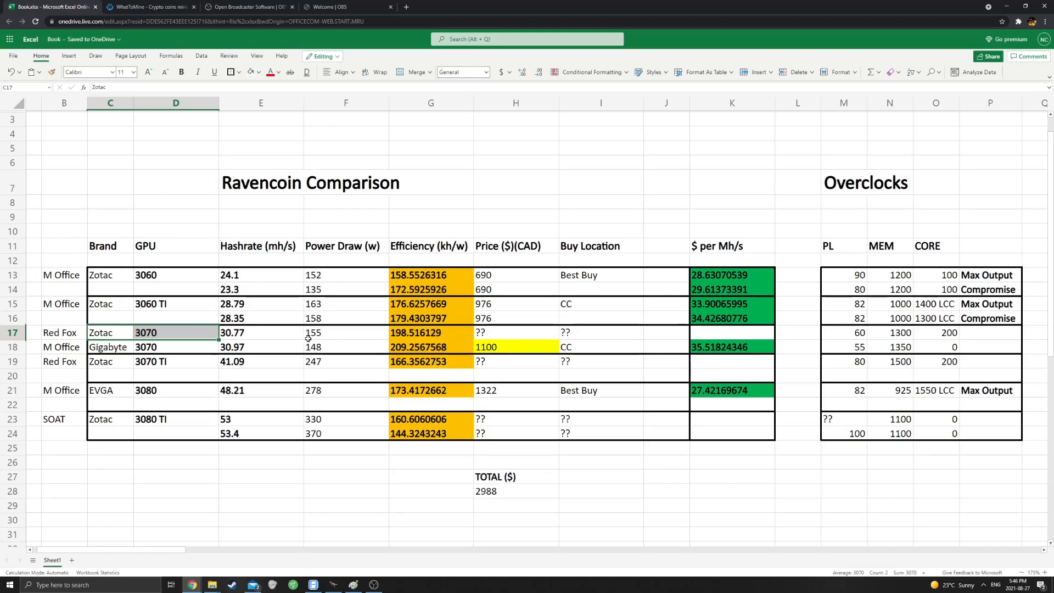
mouse_move(286, 354)
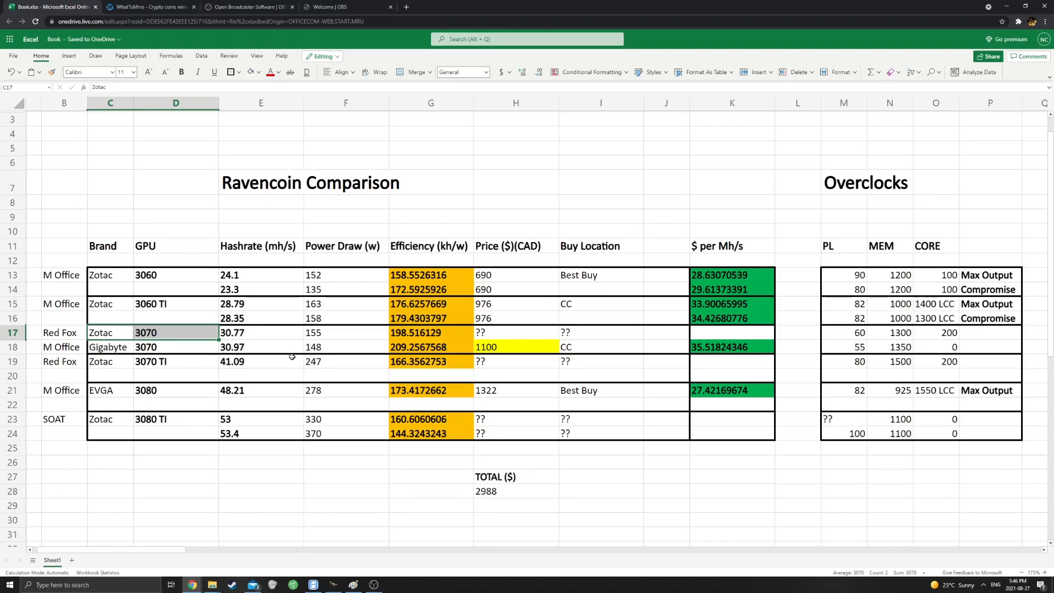
mouse_move(411, 347)
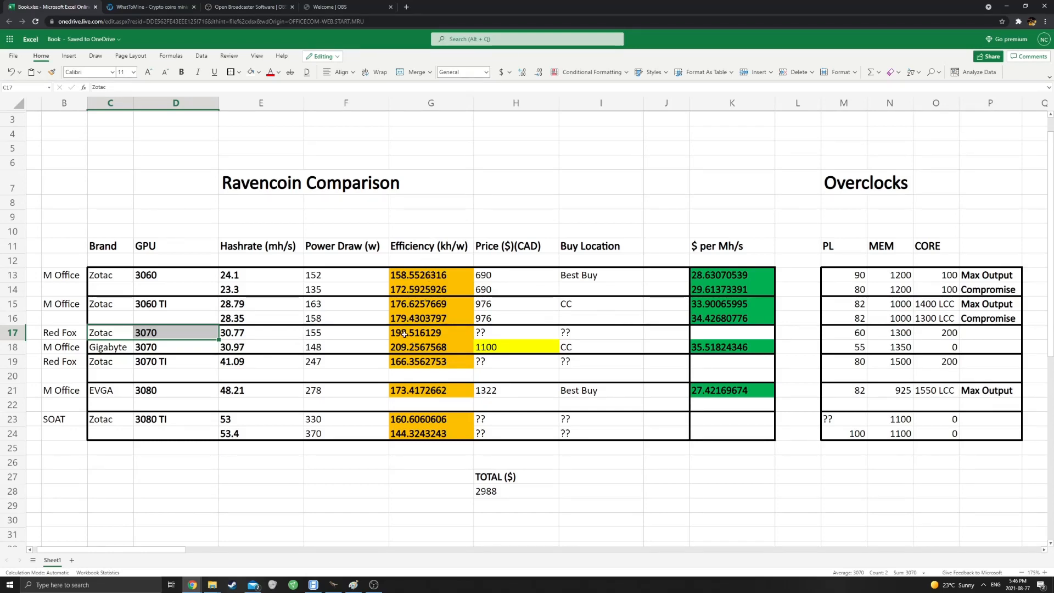
left_click(430, 347)
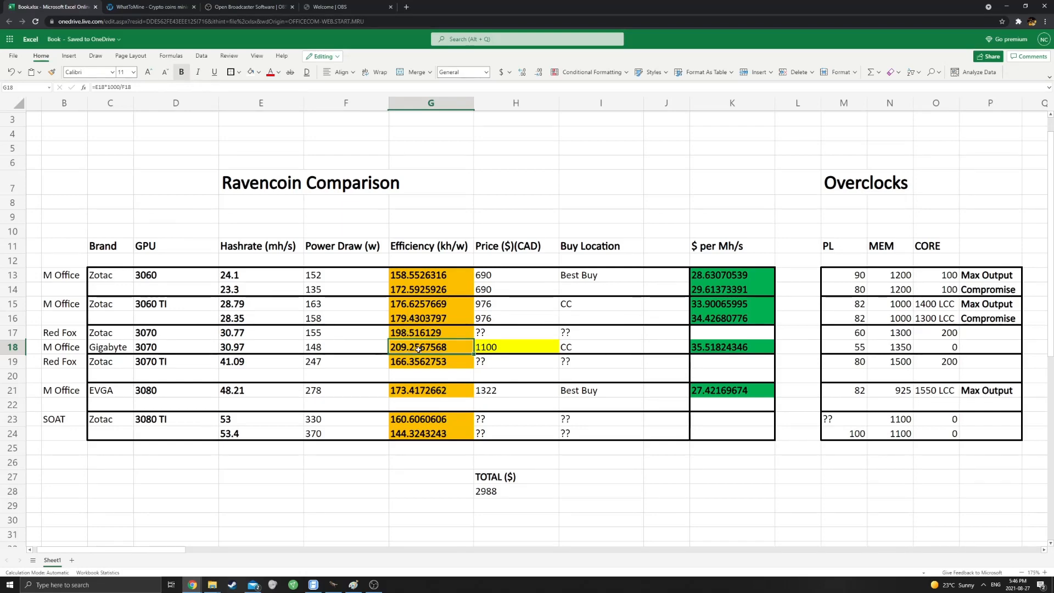
left_click(514, 347)
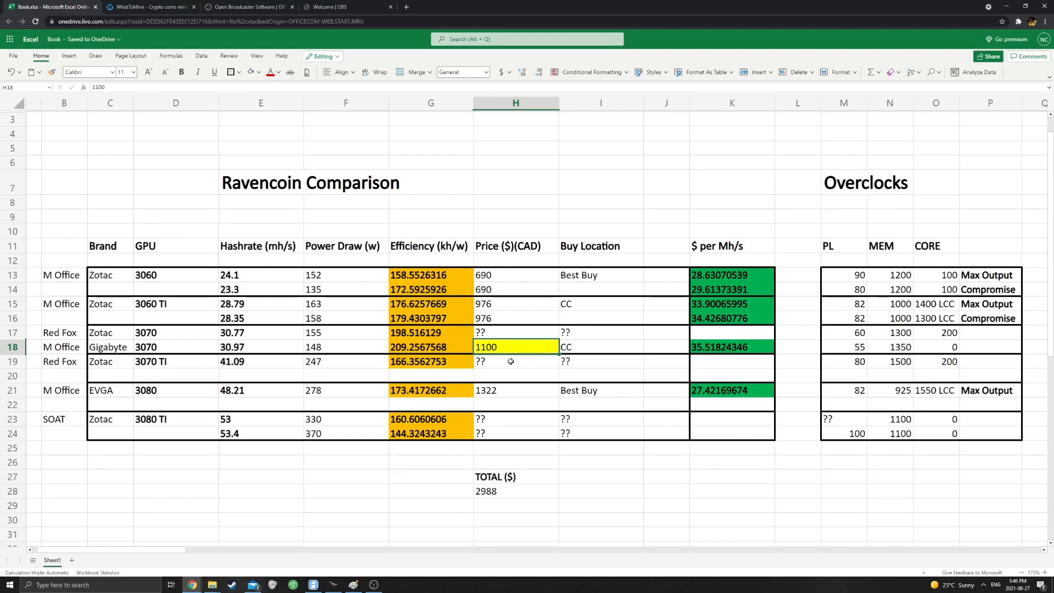
mouse_move(514, 352)
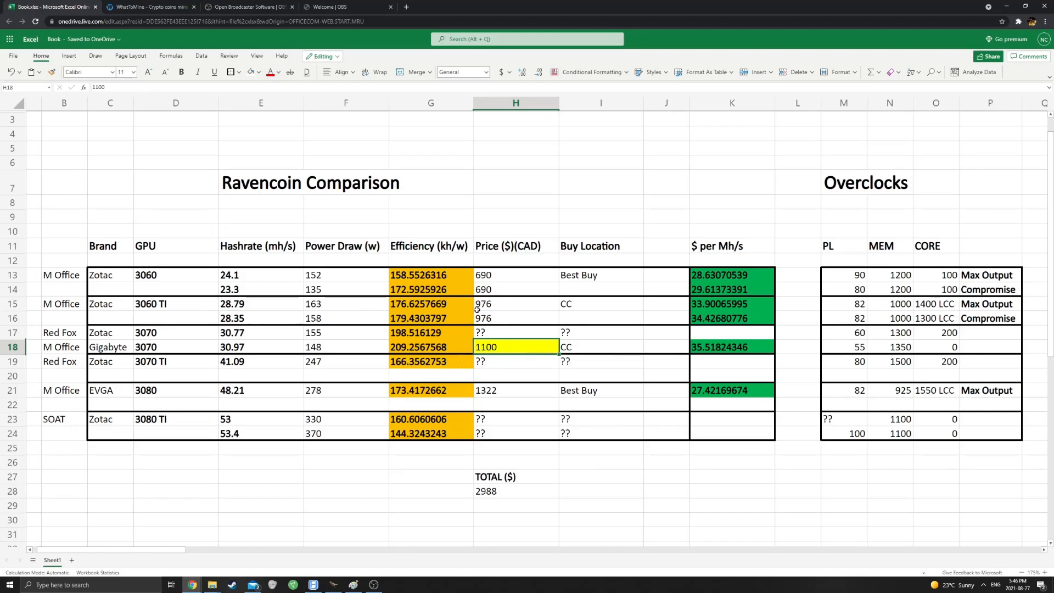
left_click(516, 390)
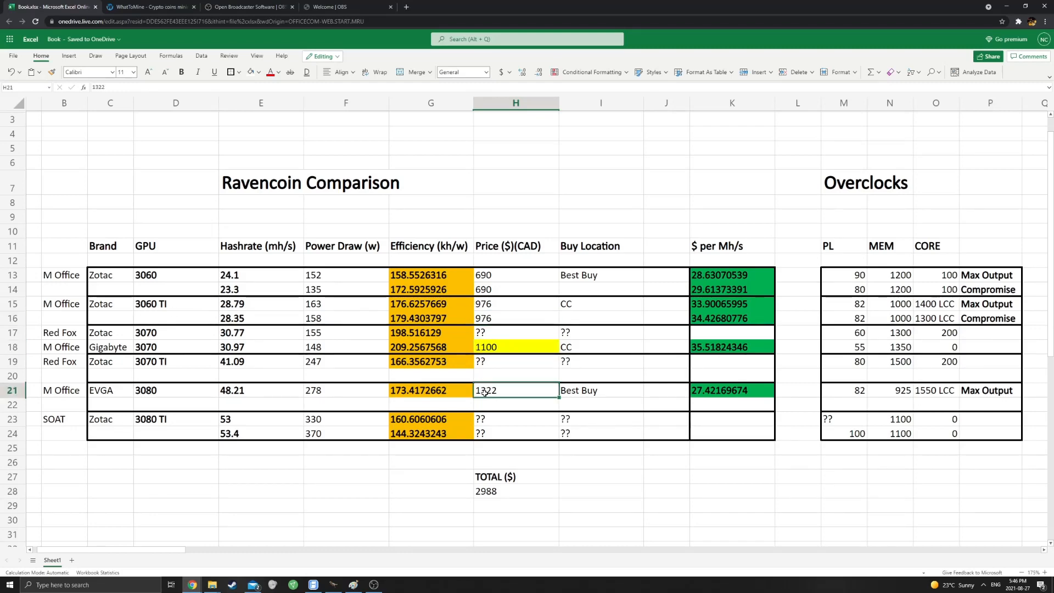
left_click(516, 375)
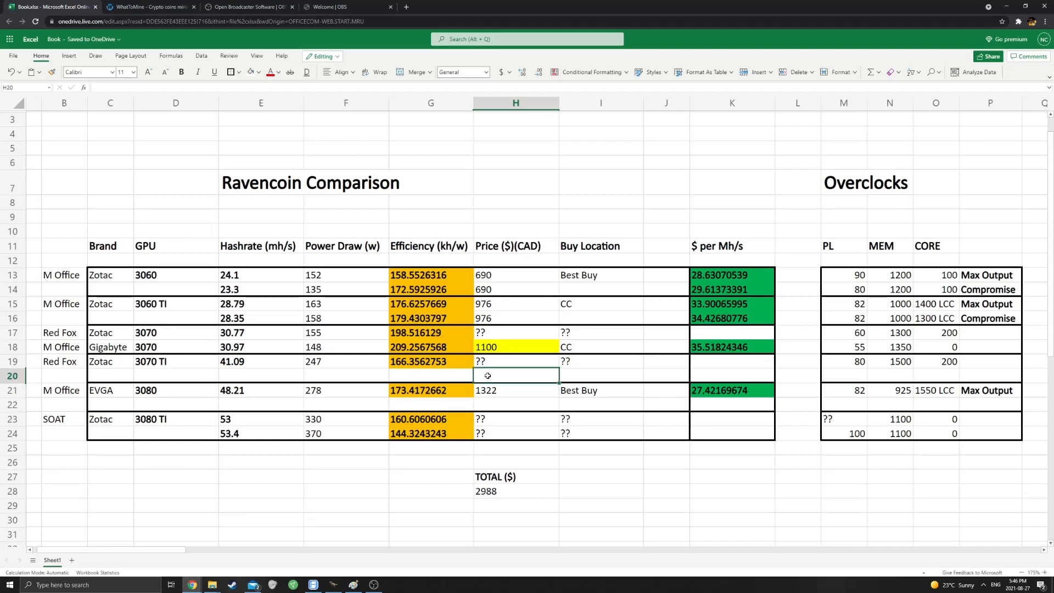
left_click(516, 346)
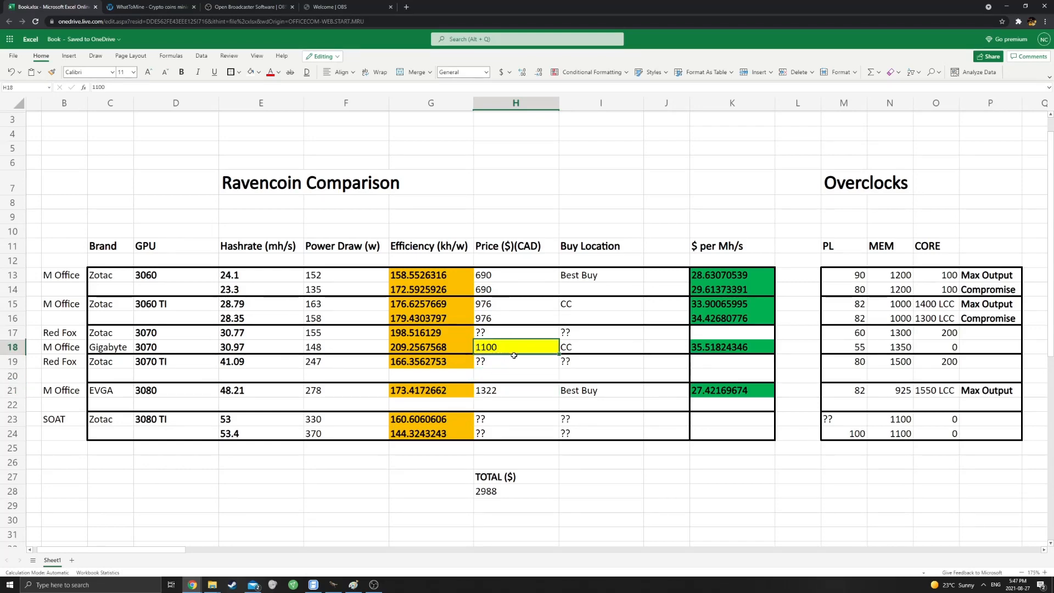
Inspect the 3070 dollars-per-Mh/s and efficiency formulas and its power-limit and memory overclocks.
left_click(731, 347)
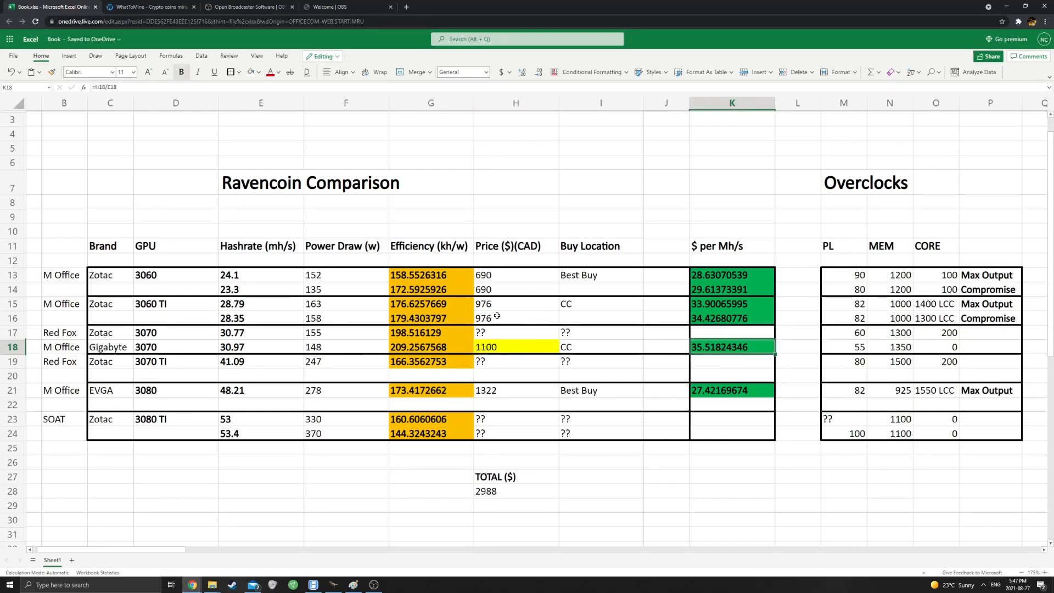
left_click(431, 347)
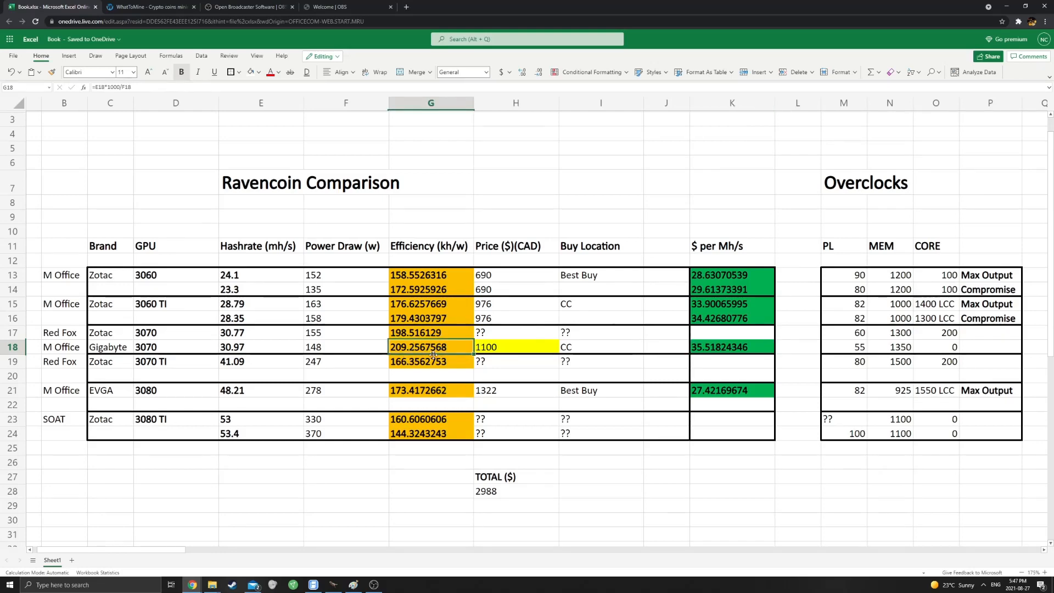
left_click(899, 347)
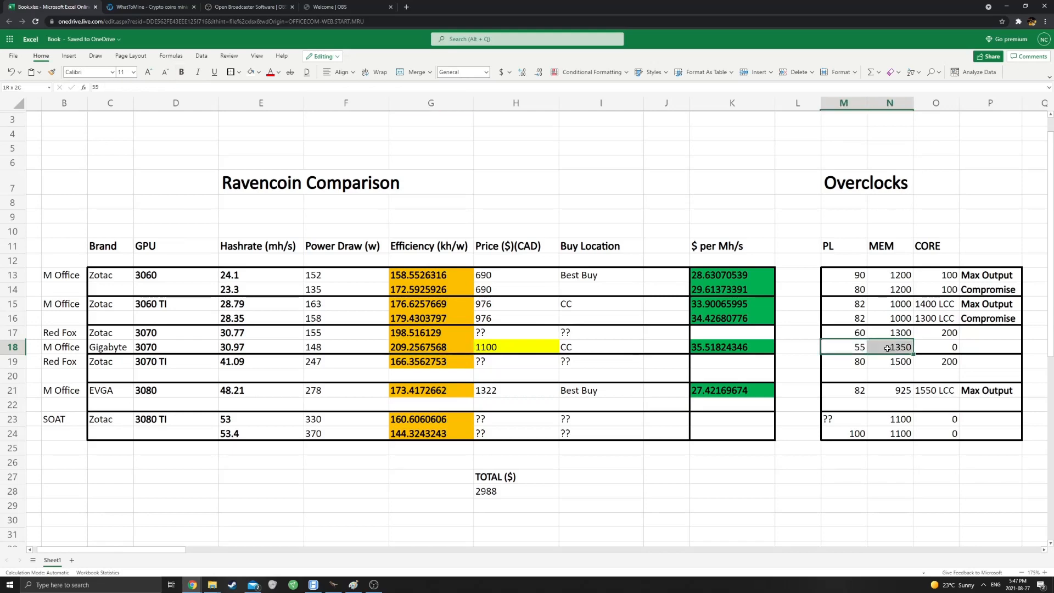
left_click(889, 347)
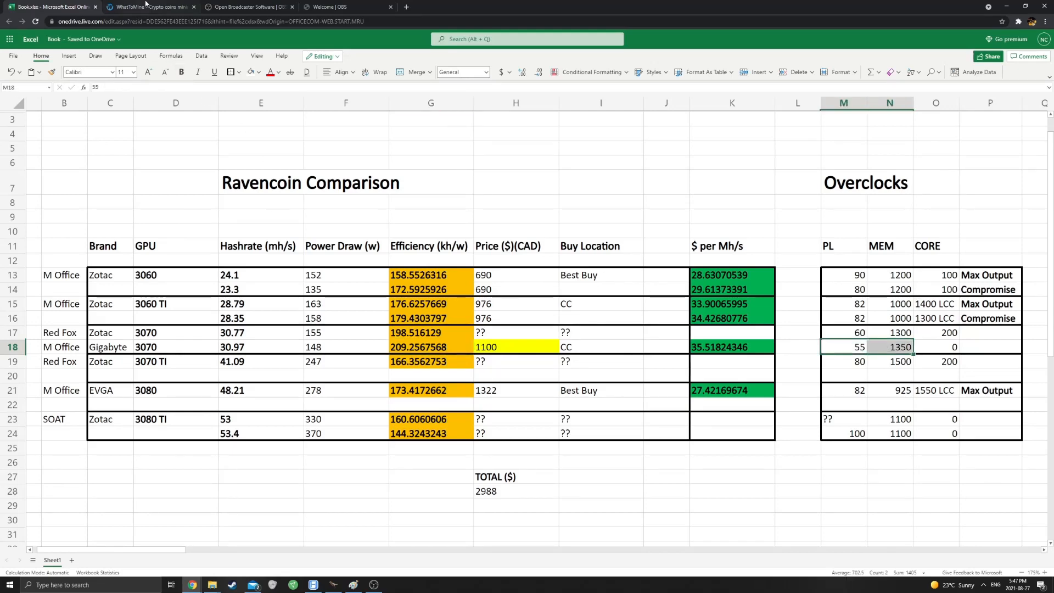
Calculate WhatToMine profitability for Ethash 62.68 Mh/s at 116 W and KawPow 30.97 Mh/s at 148 W.
left_click(149, 7)
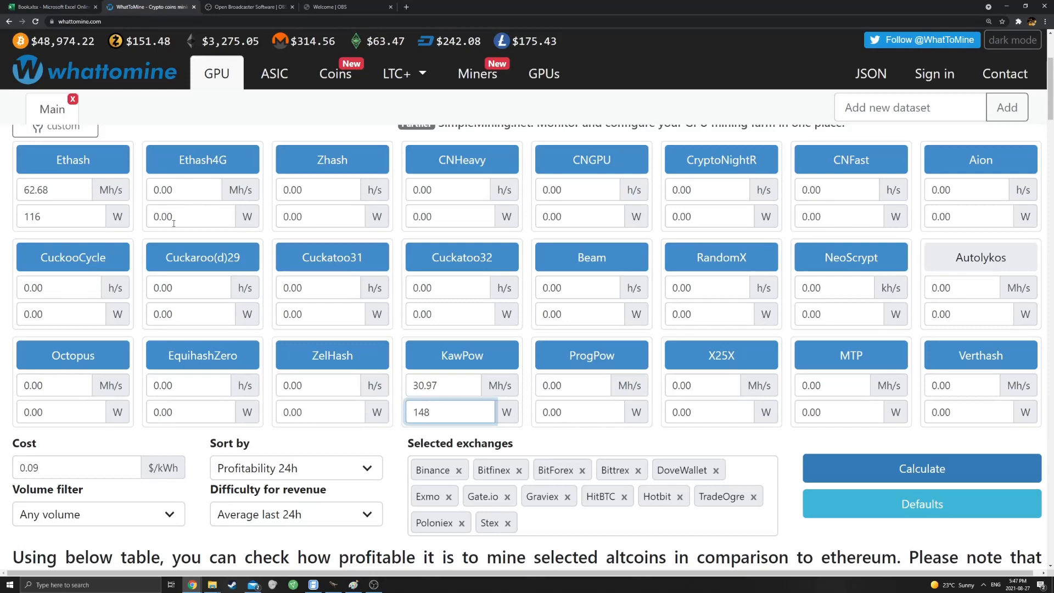
mouse_move(72, 159)
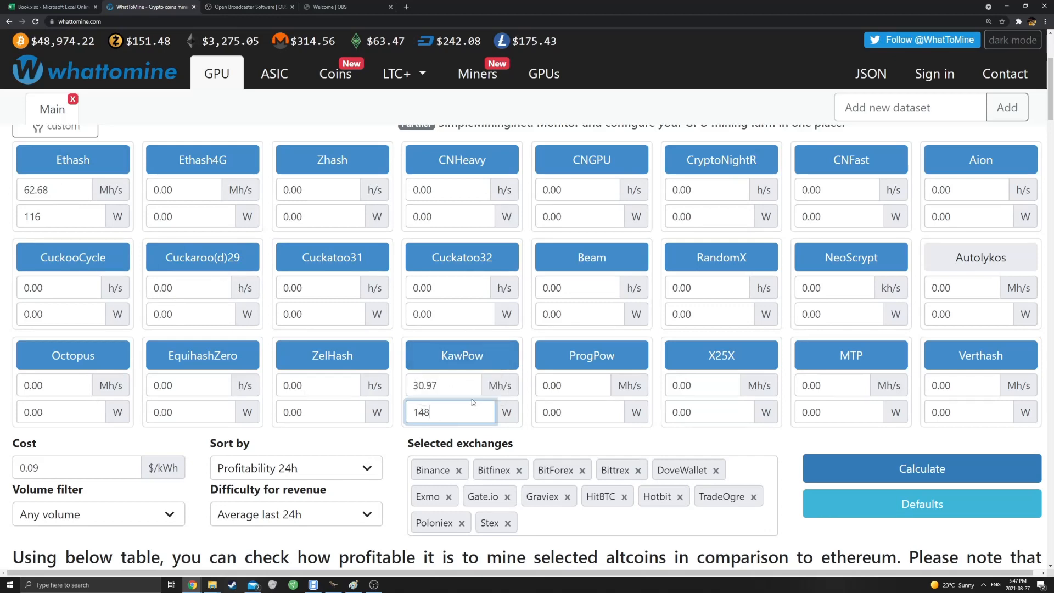
mouse_move(477, 430)
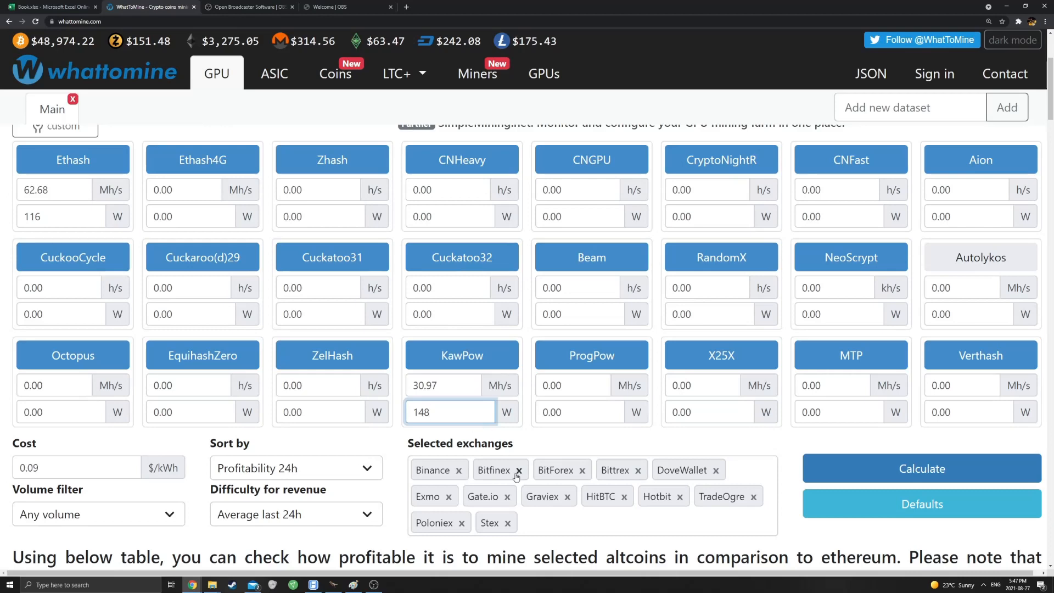
left_click(920, 469)
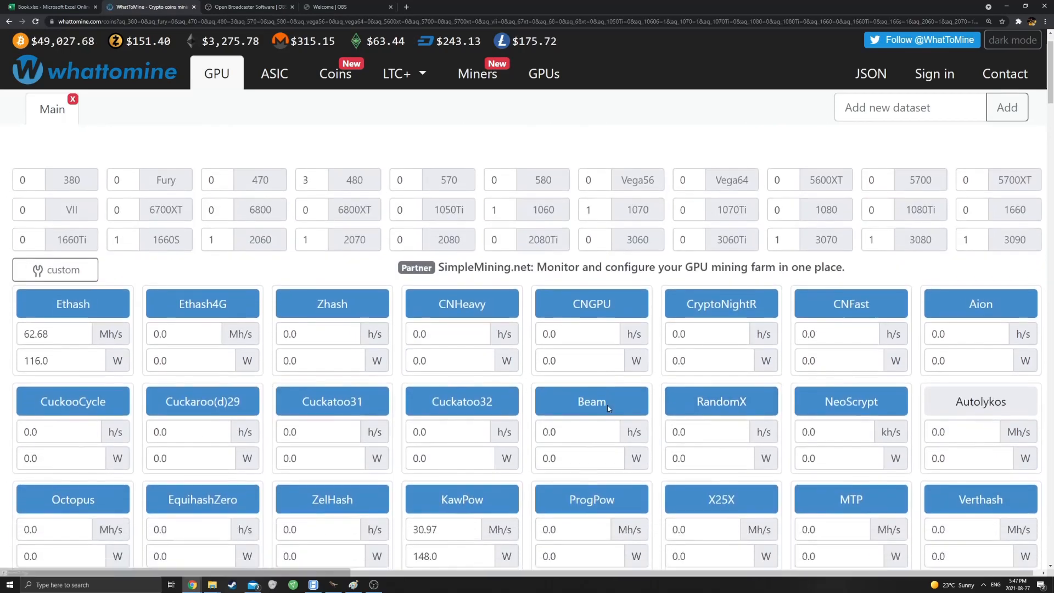
scroll("down", 3)
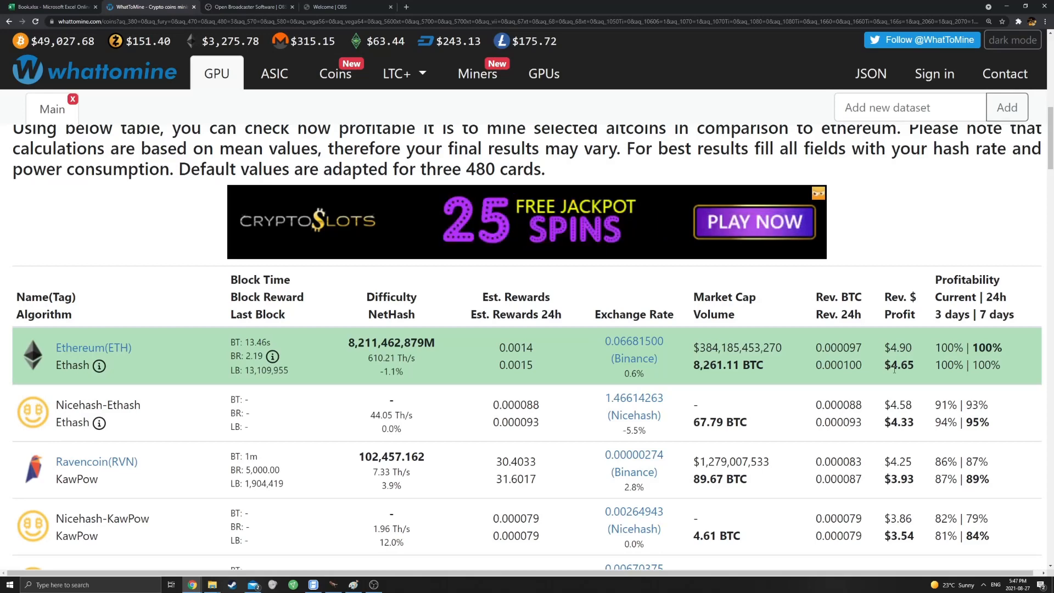
scroll("up", 3)
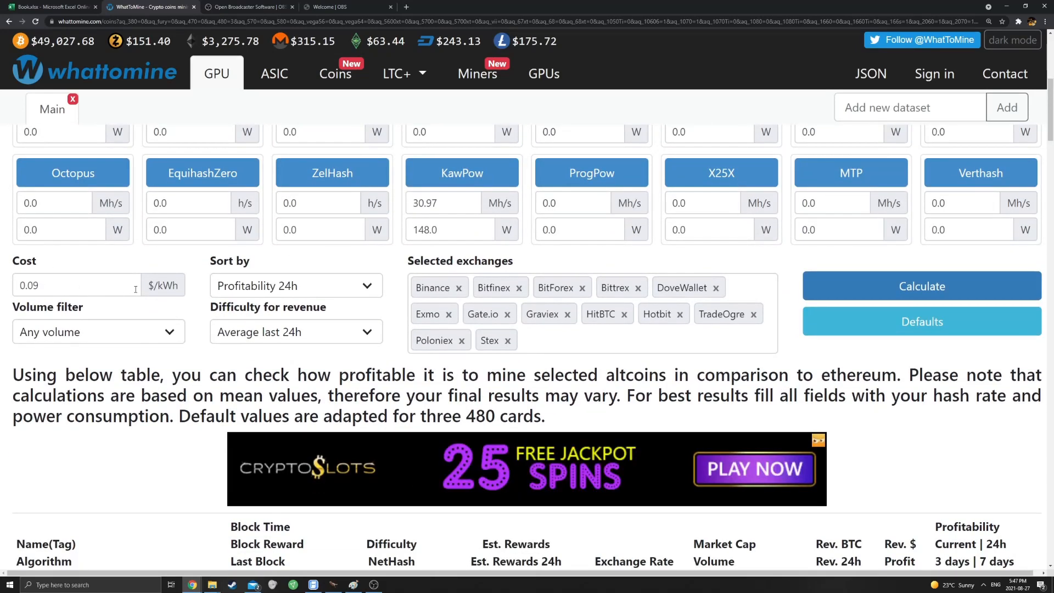
scroll("down", 3)
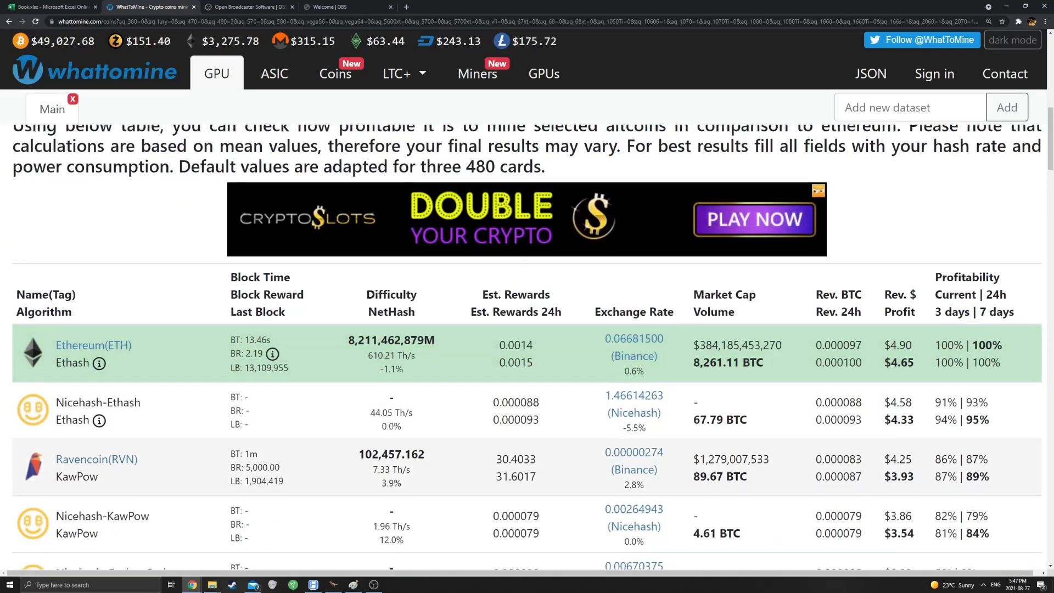
scroll("down", 3)
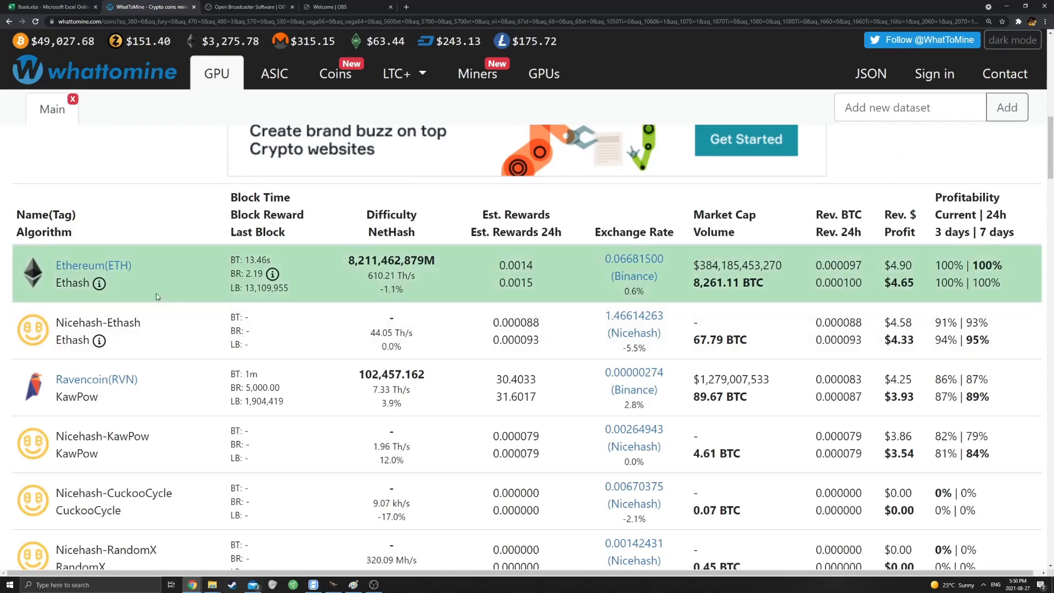
mouse_move(740, 373)
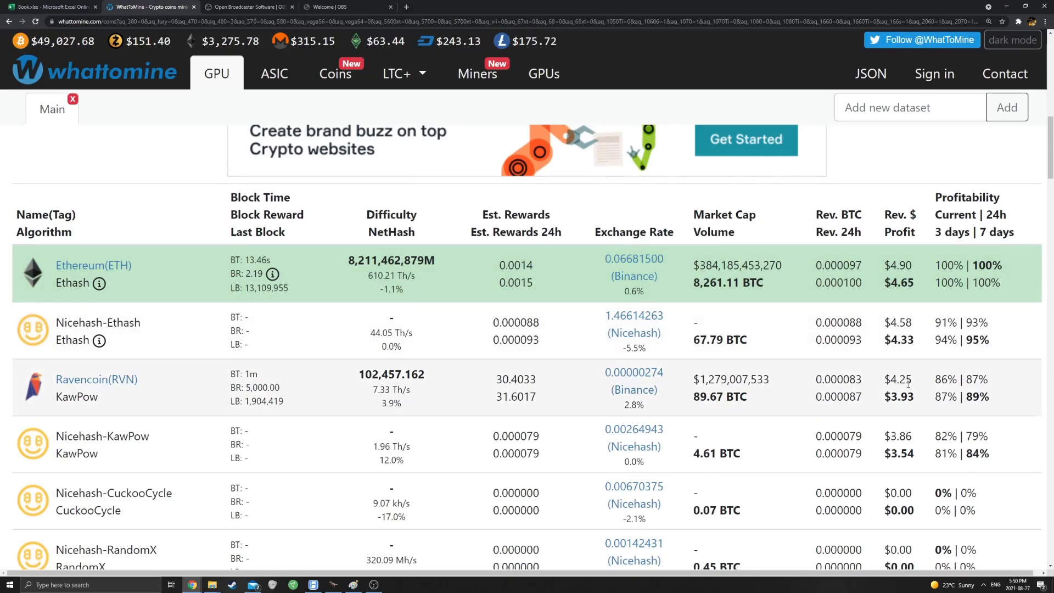
mouse_move(208, 406)
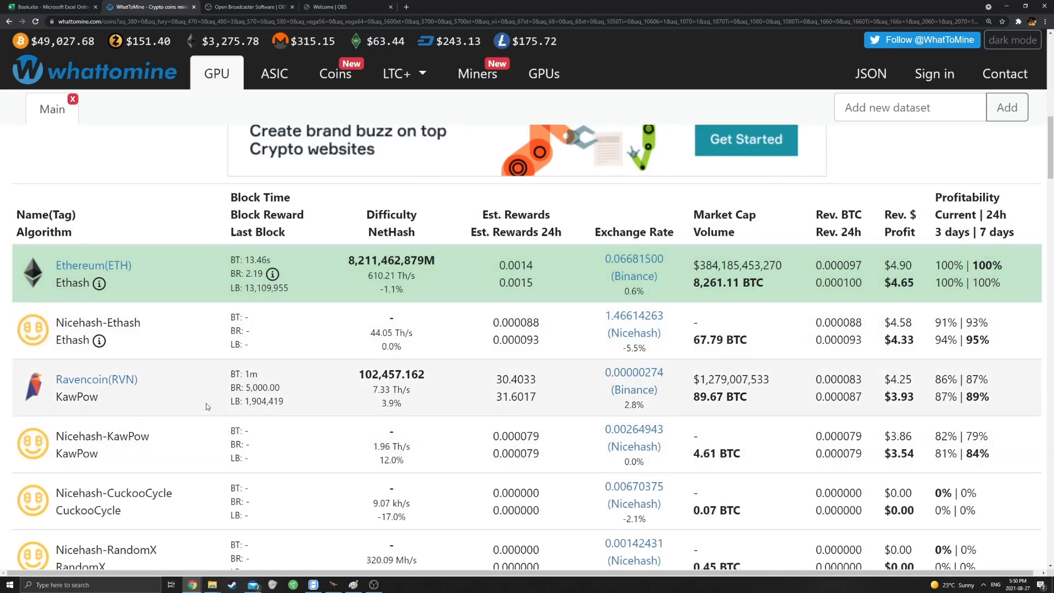
mouse_move(317, 376)
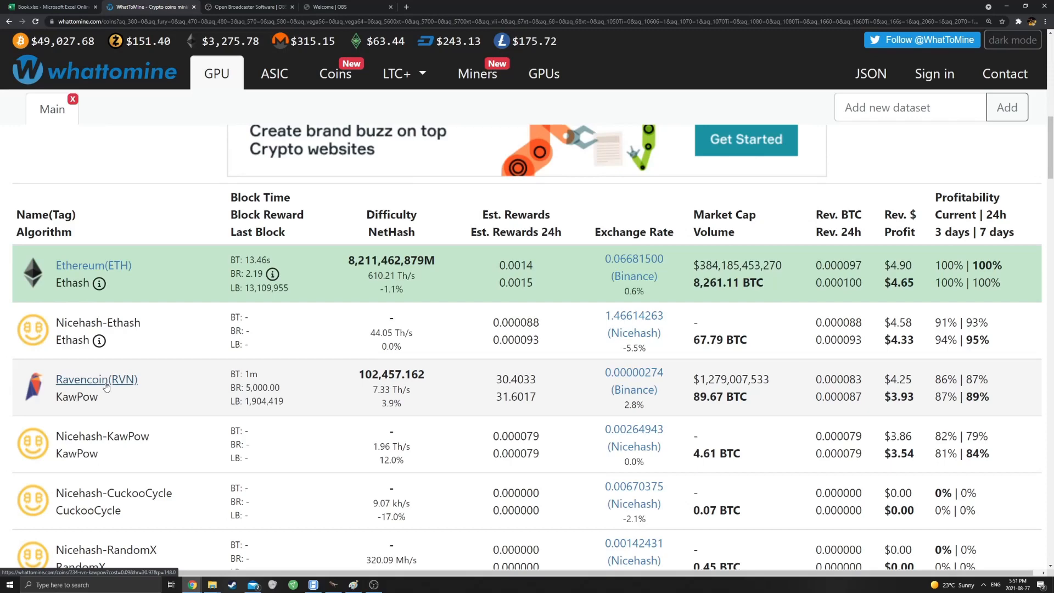
mouse_move(256, 363)
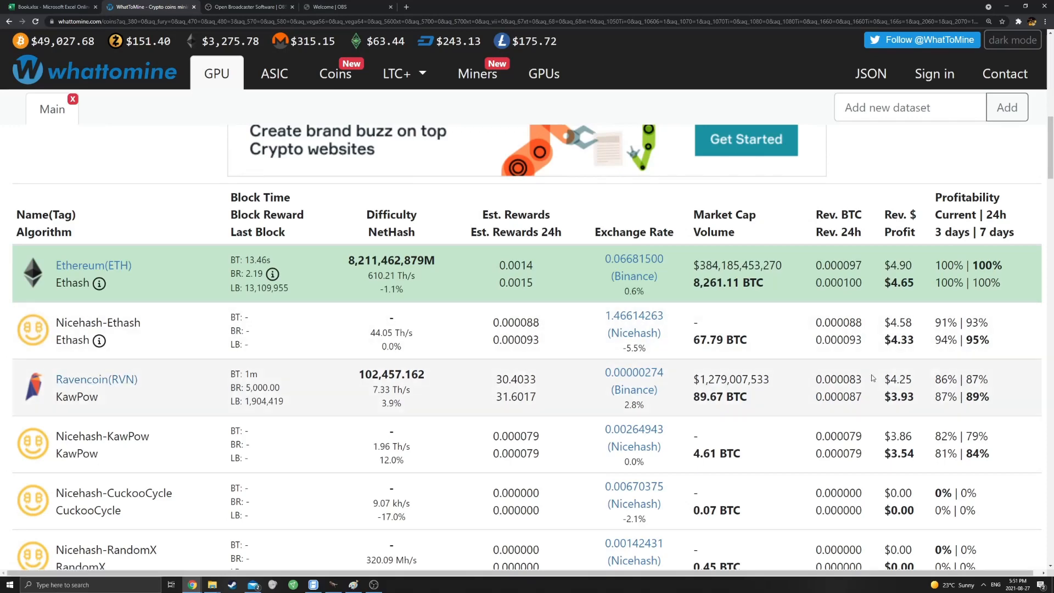
mouse_move(644, 468)
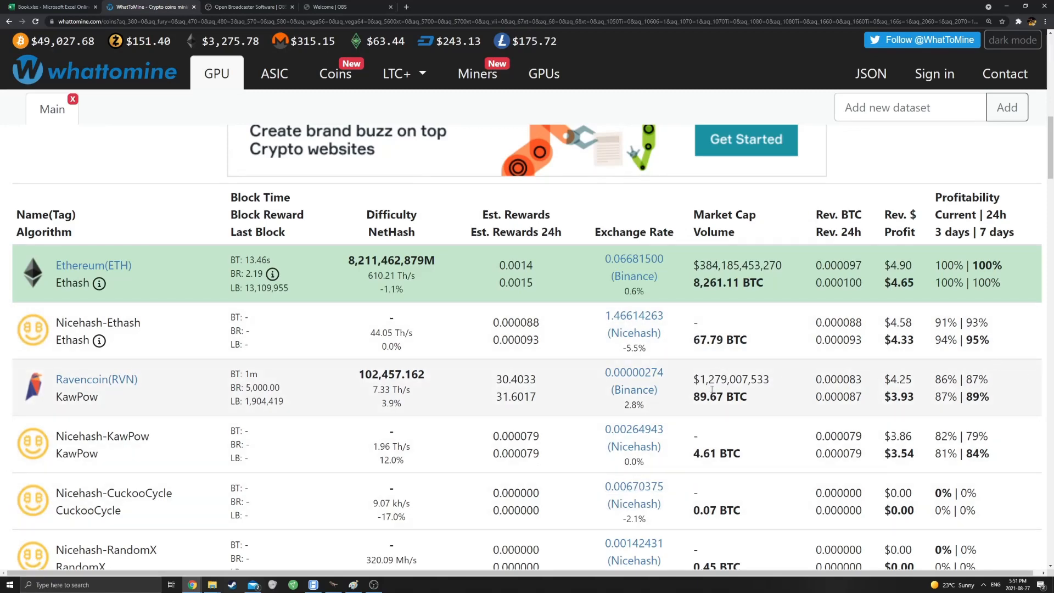
mouse_move(329, 401)
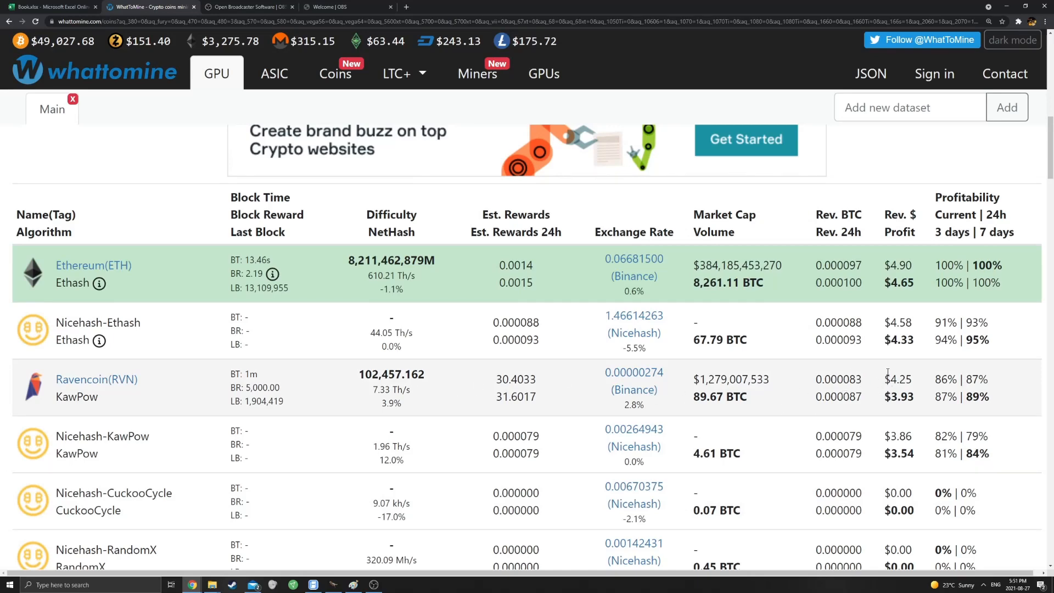
double_click(898, 386)
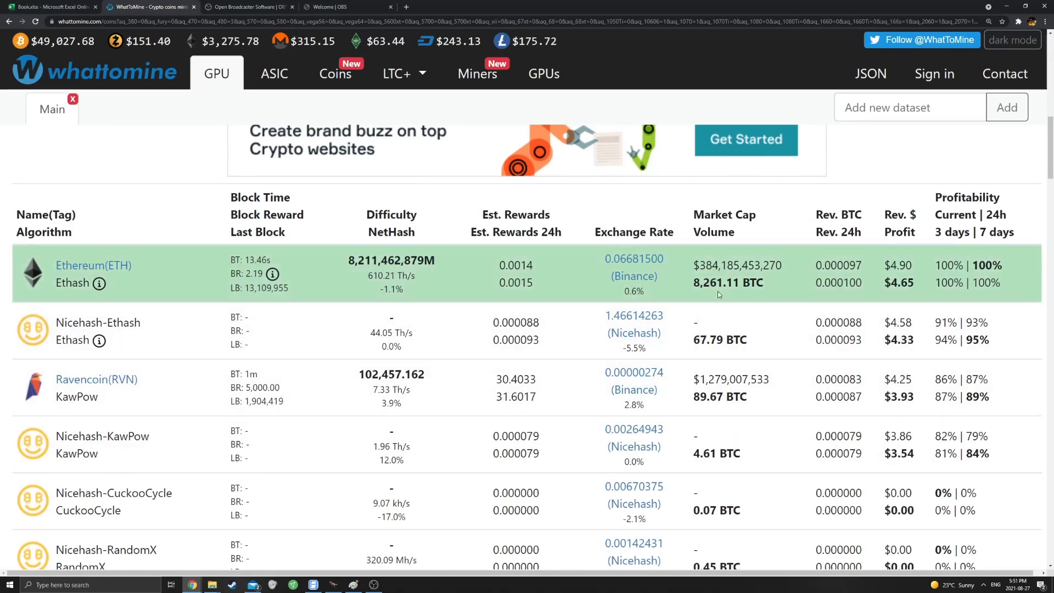
scroll("up", 3)
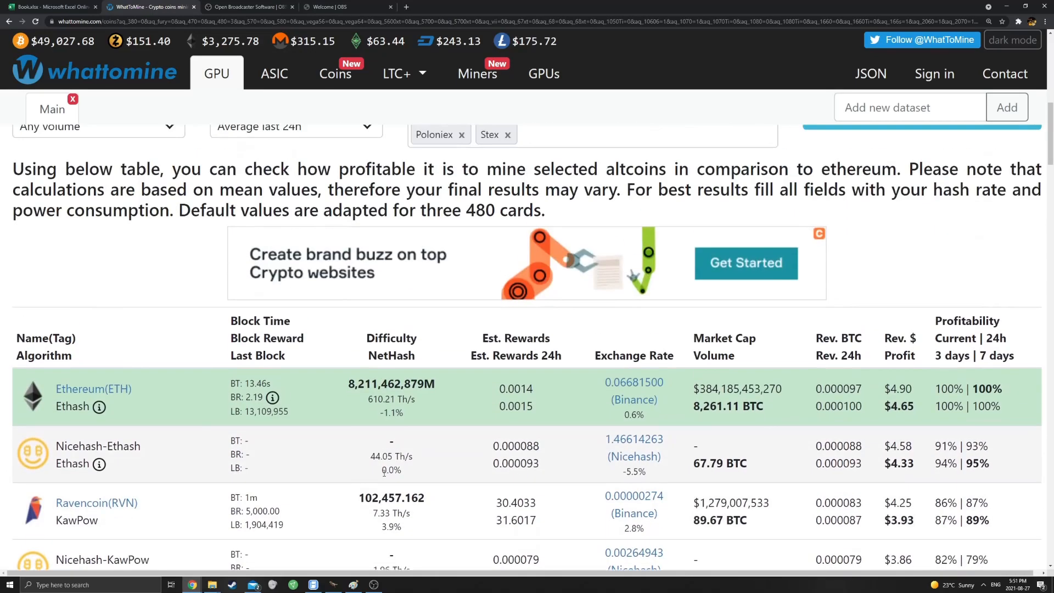
scroll("down", 3)
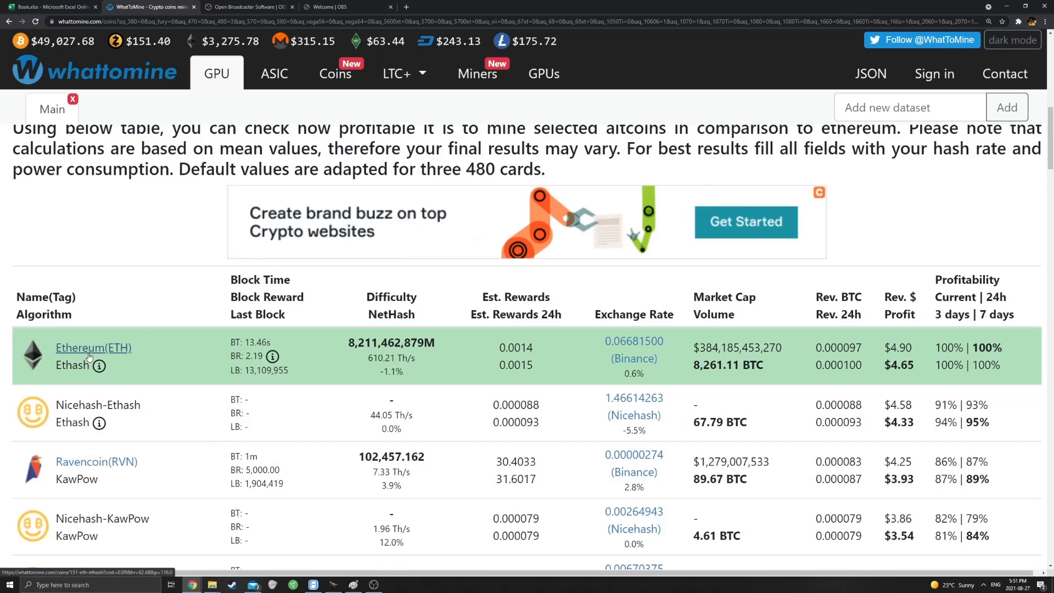
scroll("down", 3)
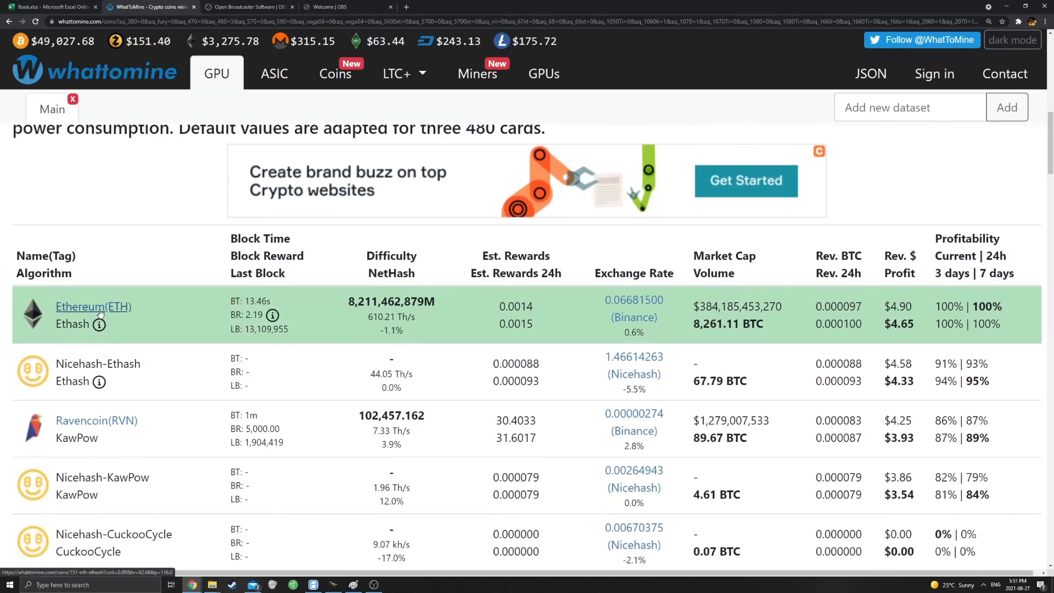
mouse_move(98, 290)
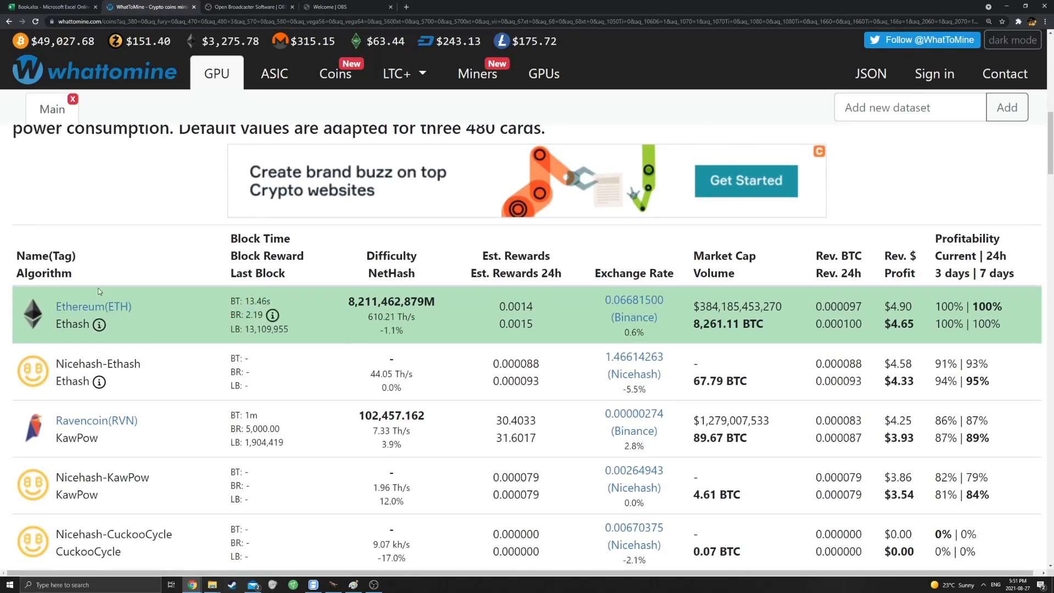
scroll("up", 3)
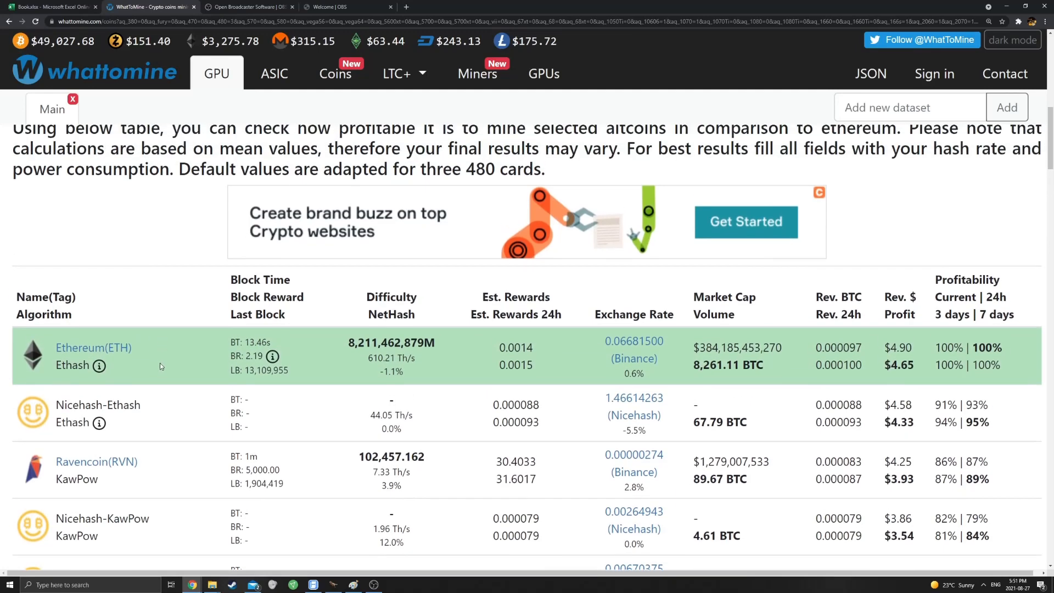
scroll("down", 3)
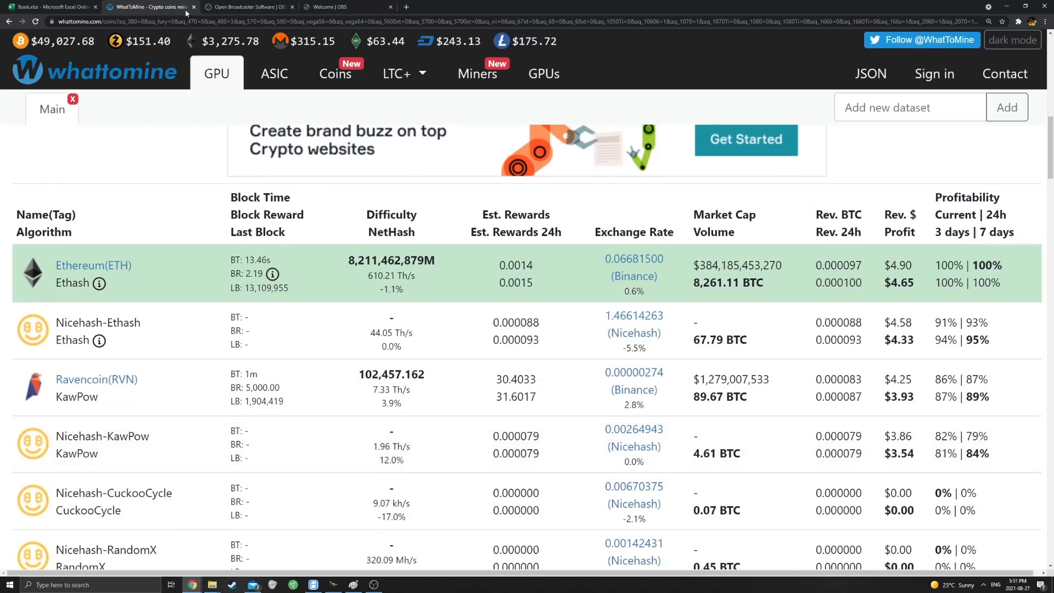
Return to the Book.xlsx Ravencoin Comparison sheet with Gigabyte 3070 memory at 1350.
left_click(50, 7)
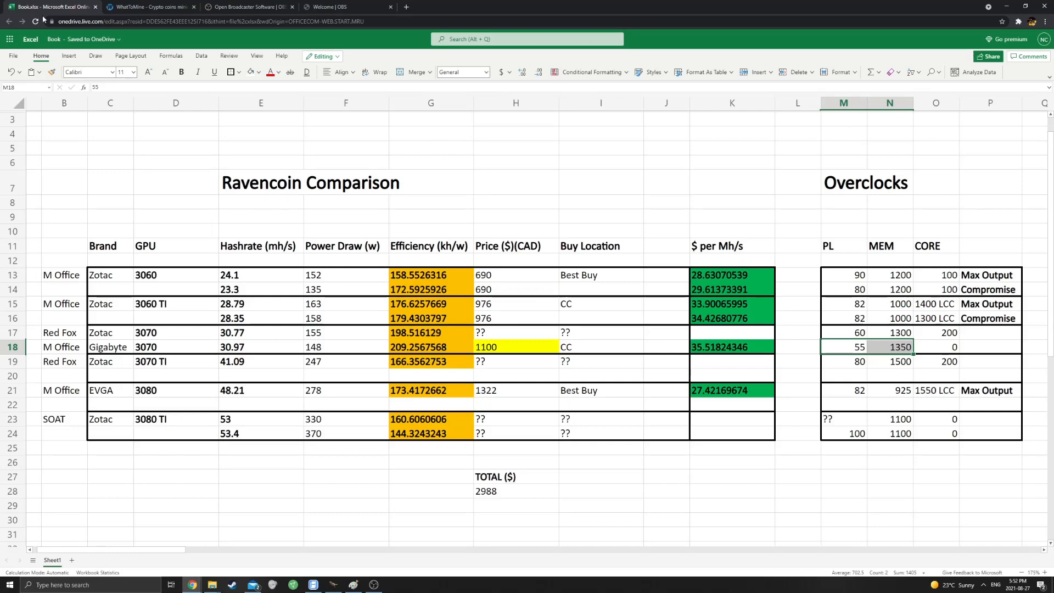
mouse_move(380, 584)
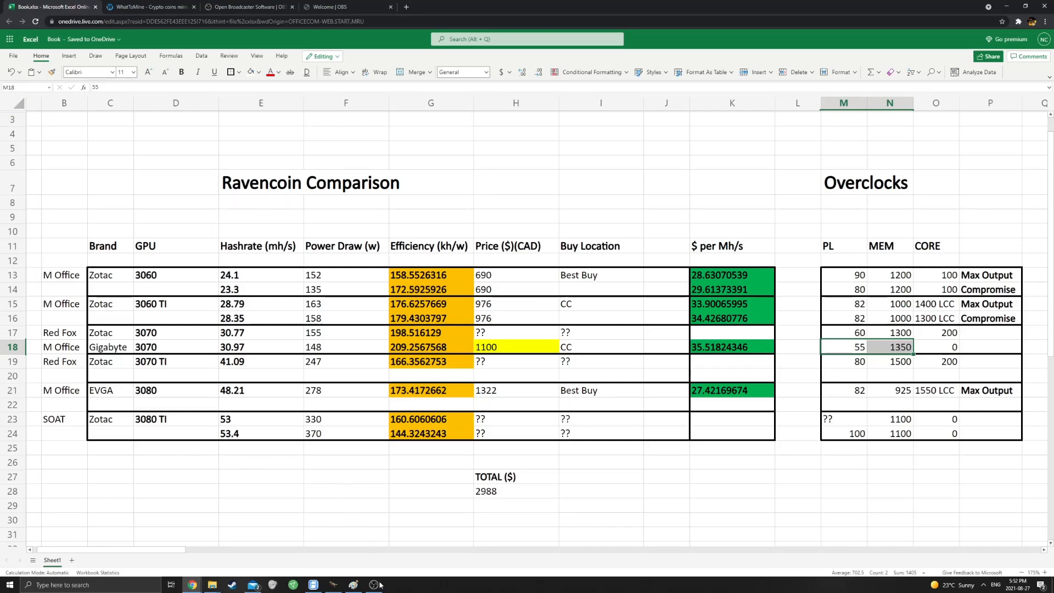